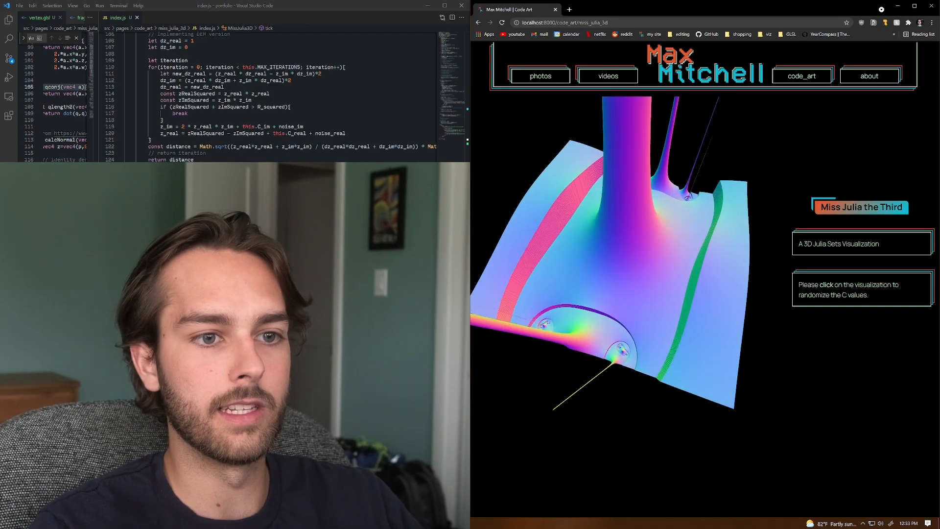
# Randomize the rainbow 3D Julia set's C values twice, producing a teal spired surface
pyautogui.click(627, 240)
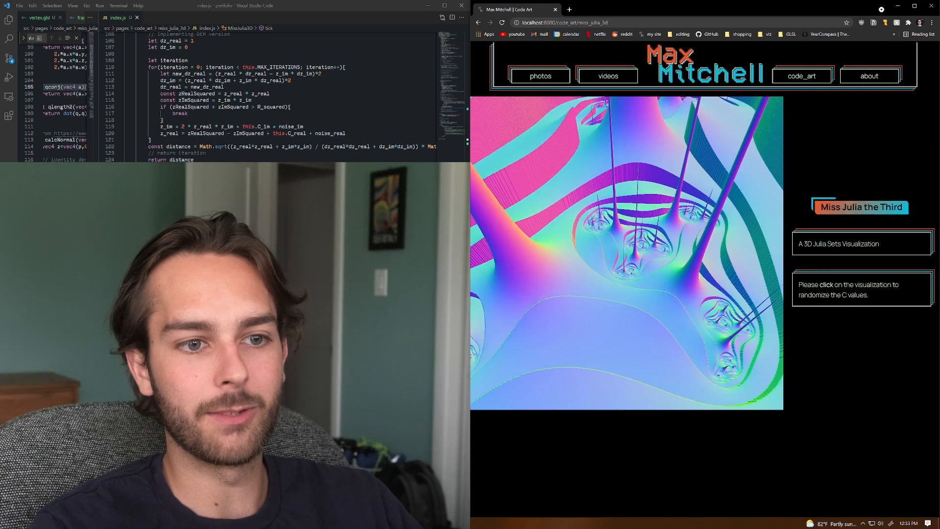
pyautogui.click(627, 254)
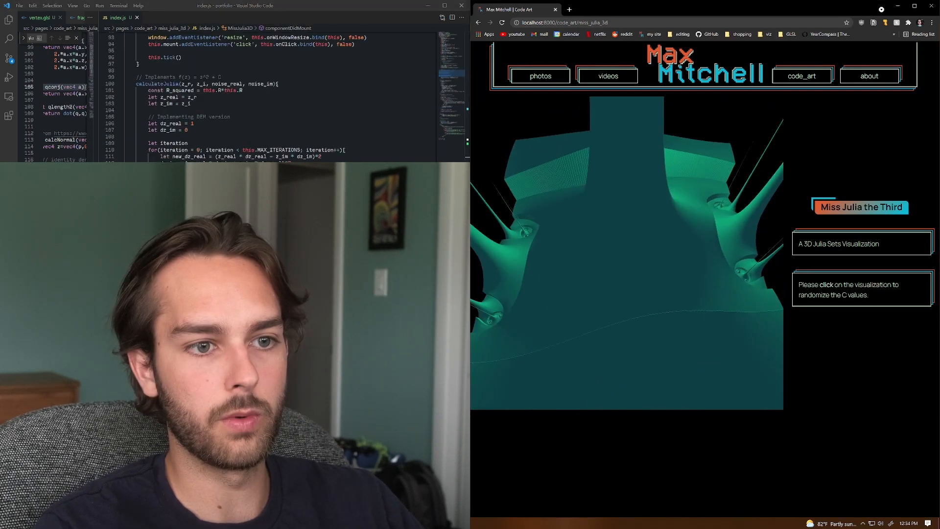
# Re-randomize the teal Julia mesh twice into a spiked, spiral-bulbed form
pyautogui.click(627, 240)
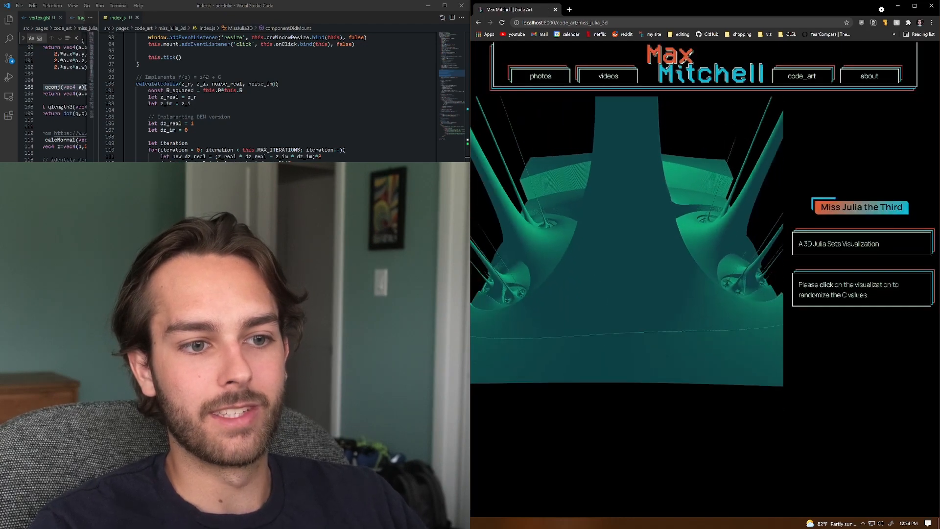
pyautogui.click(627, 240)
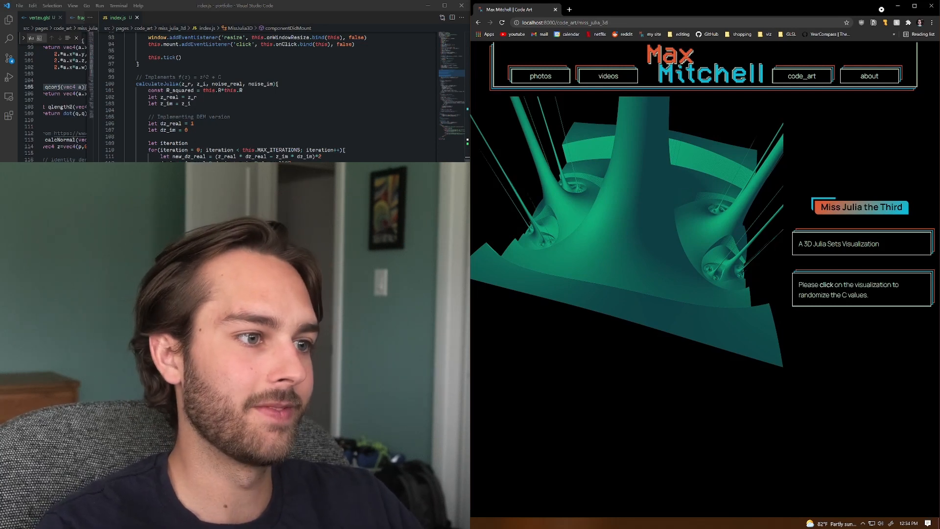
# Randomize the shader-rendered Julia set's C values five times for a new rainbow-shaded shape
pyautogui.click(627, 270)
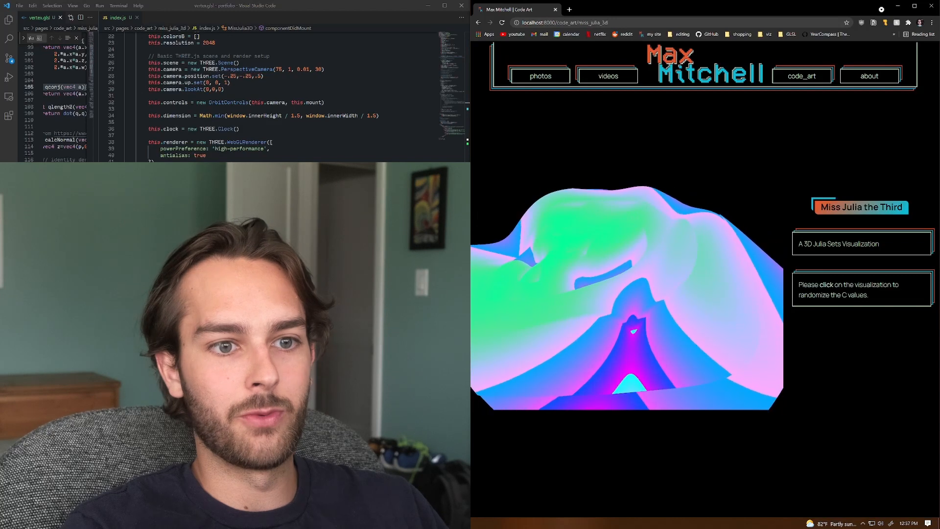
pyautogui.click(627, 299)
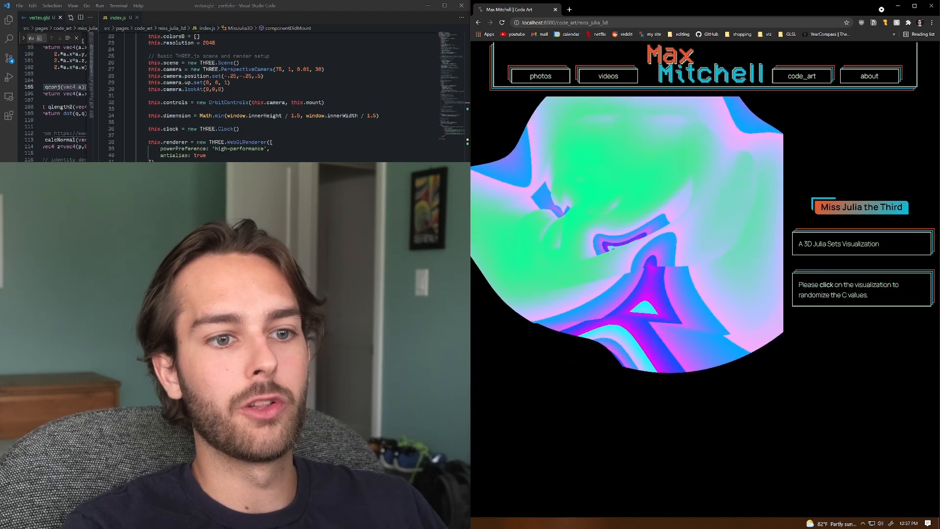
pyautogui.click(630, 240)
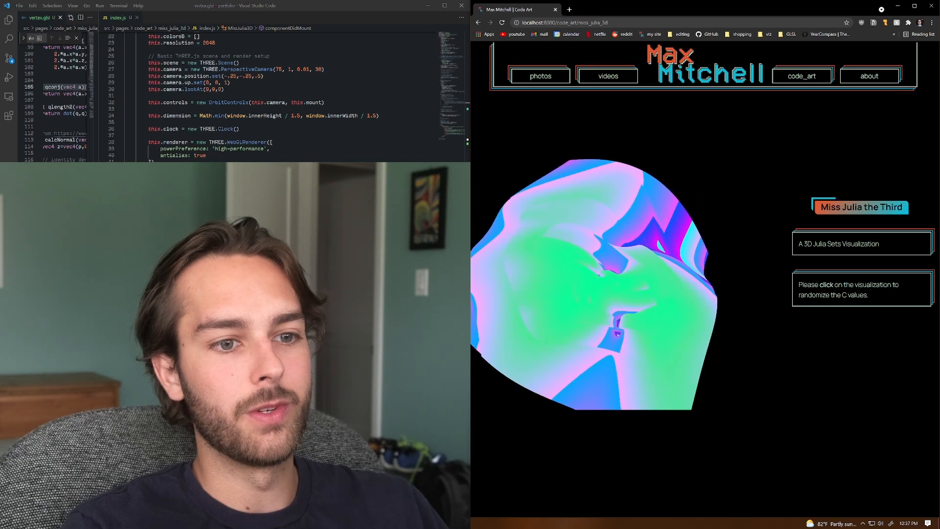
pyautogui.click(599, 294)
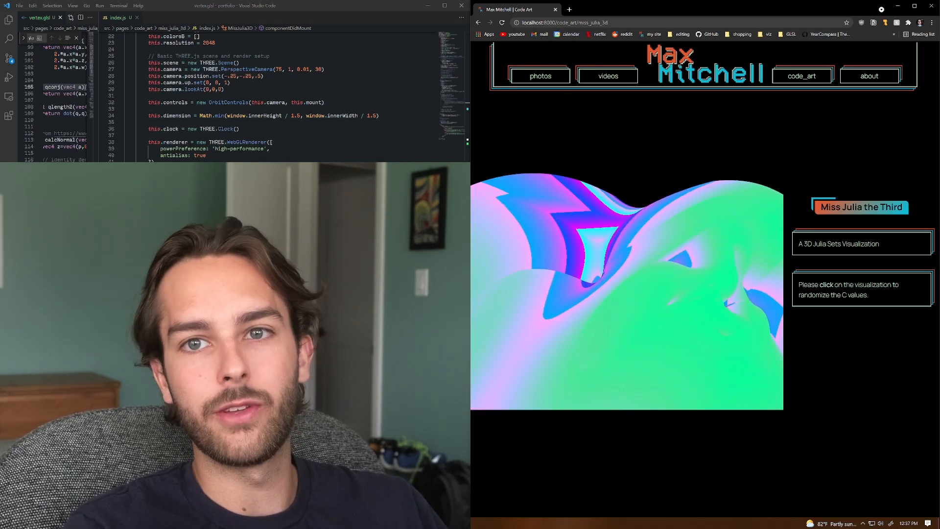
pyautogui.click(627, 293)
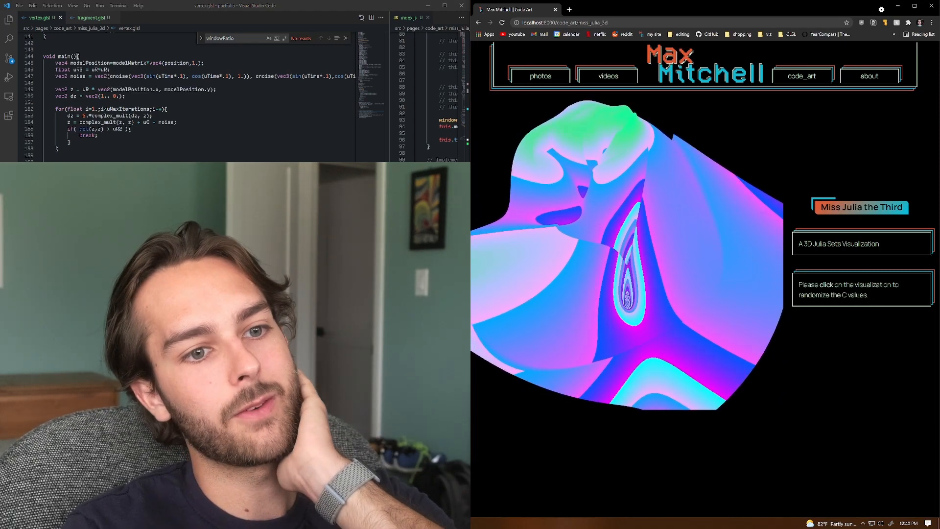
# Cycle the shader Julia surface through five more random C values, reaching a folded blue-pink form
pyautogui.click(627, 258)
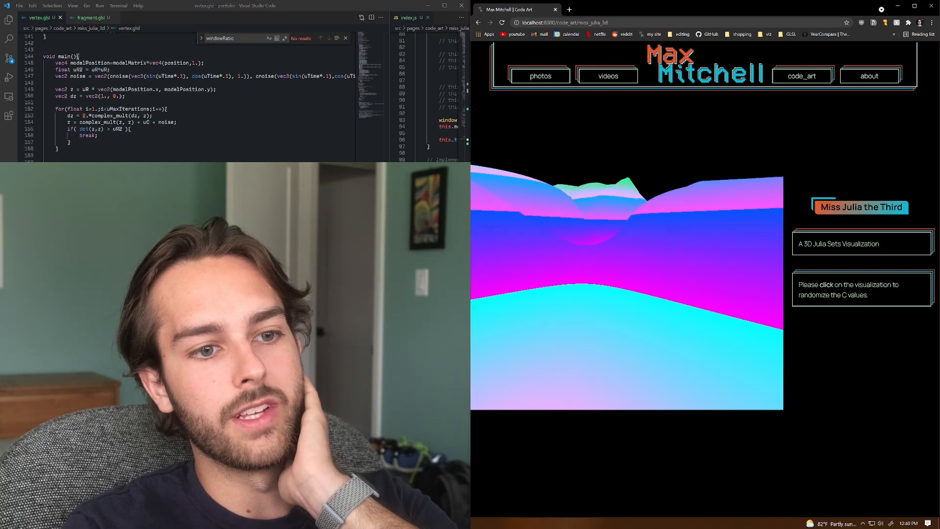
pyautogui.click(626, 270)
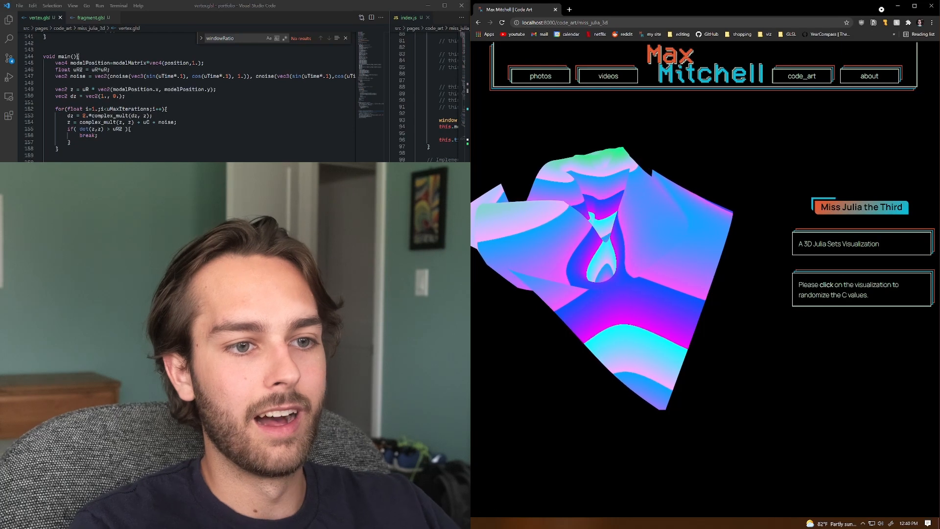
pyautogui.click(599, 275)
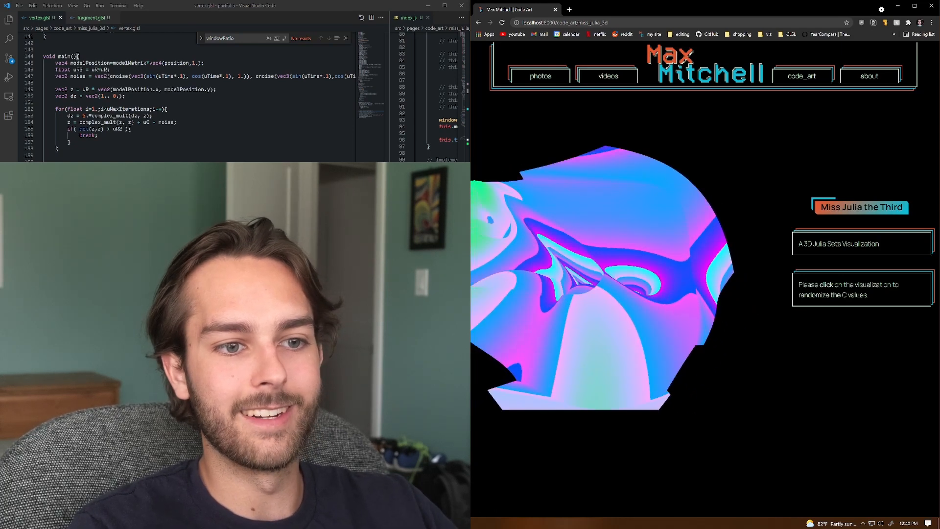
pyautogui.click(599, 282)
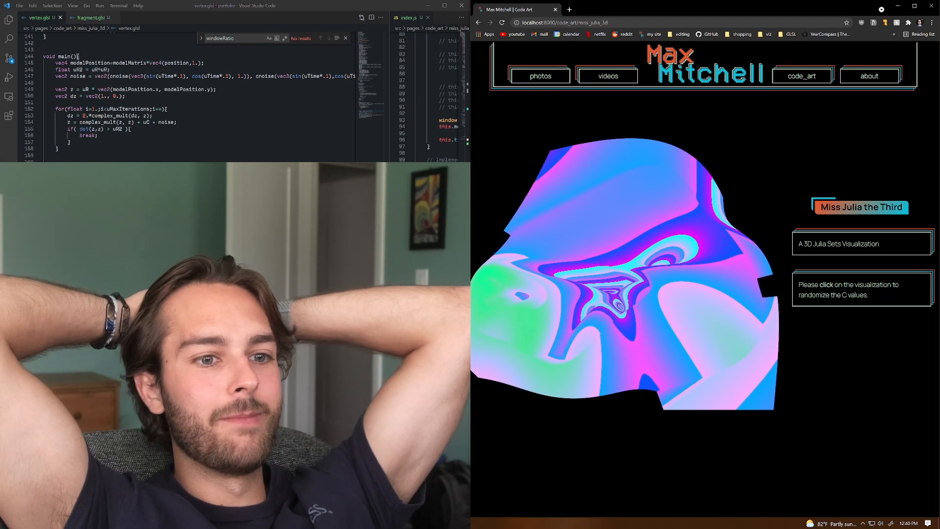
pyautogui.click(623, 282)
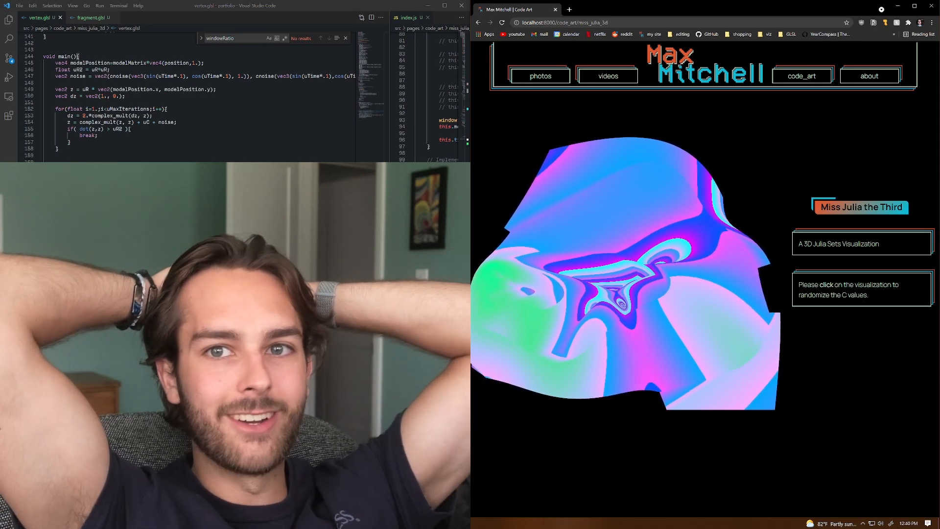